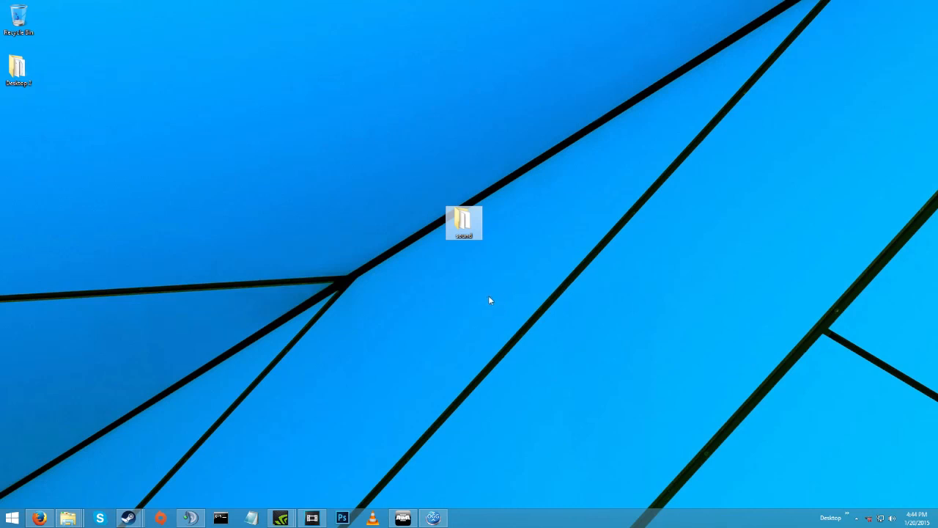
mouse_move(463, 270)
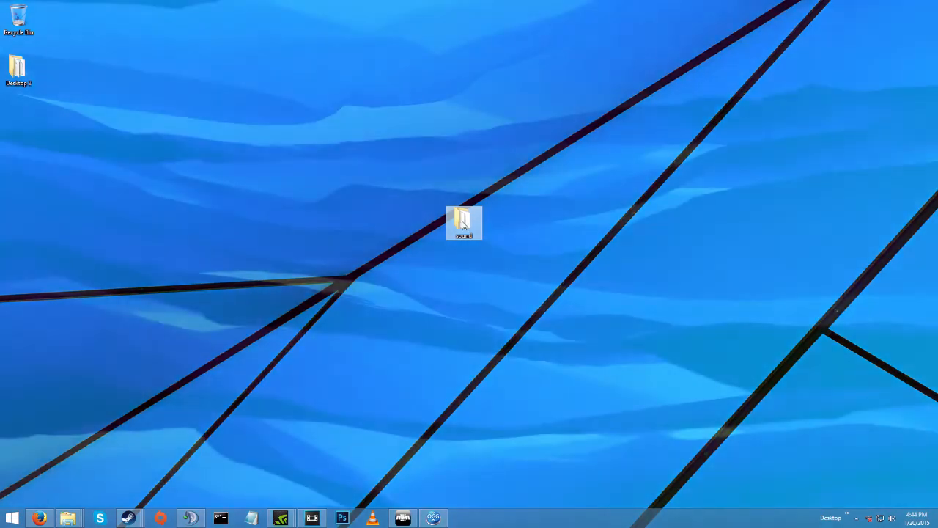
Step: Bring up the Skyshape OGGResizer product page and highlight its download offer
double_click(463, 222)
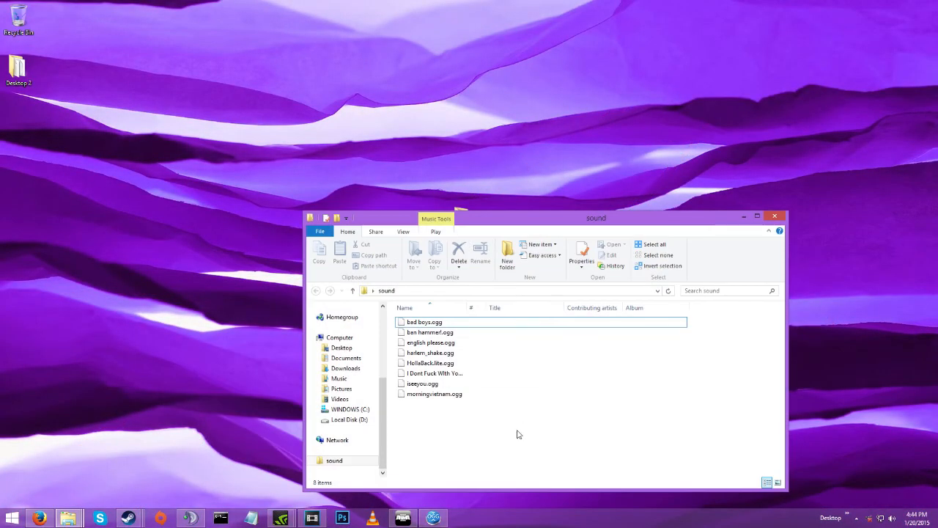
left_click(434, 393)
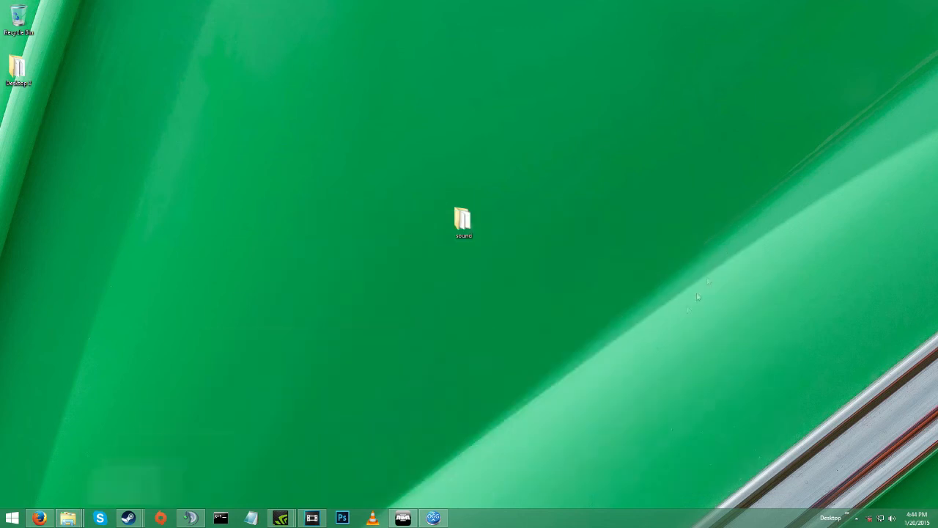
left_click(464, 223)
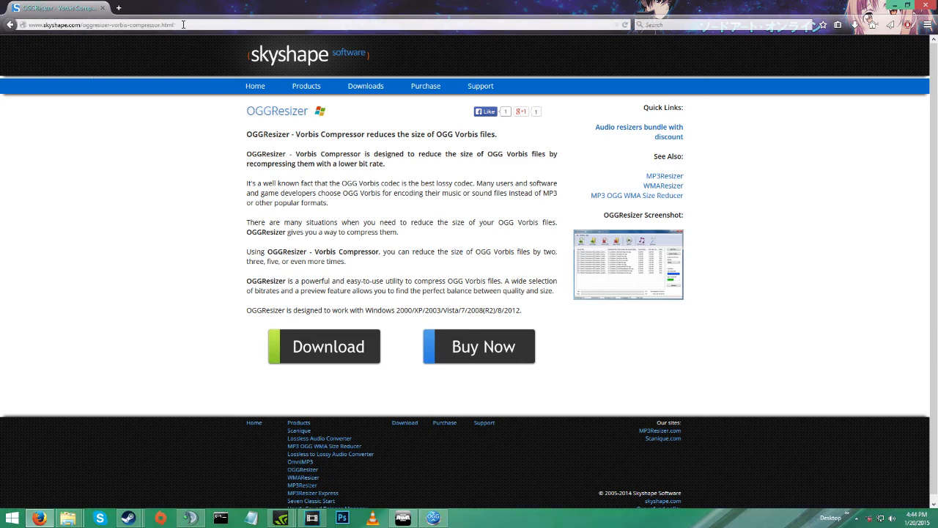
mouse_move(310, 359)
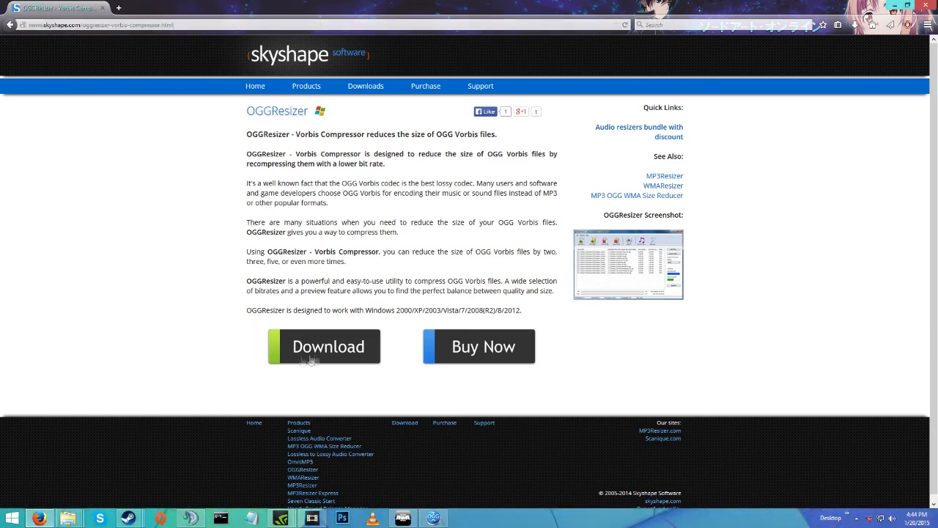
left_click_drag(246, 223, 522, 311)
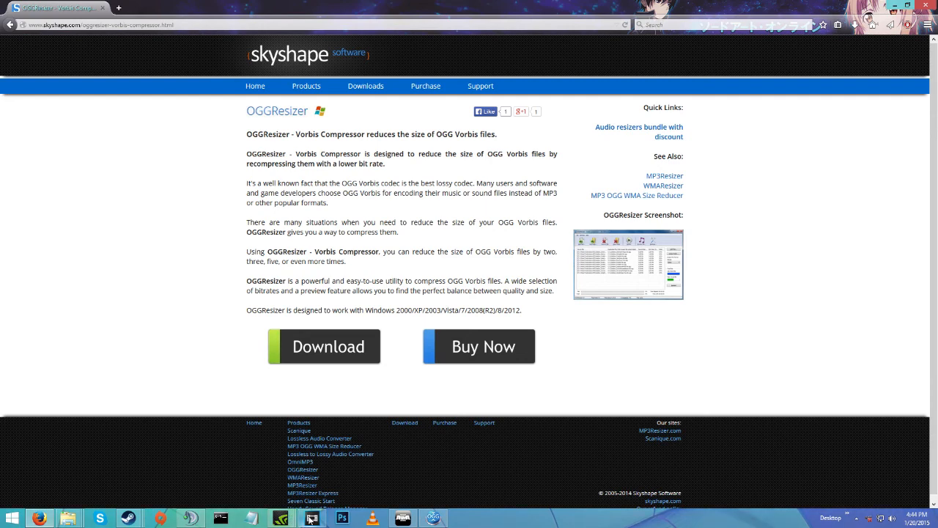
Step: Place Anaconda.mp3 on the Vegas timeline and start playing it from the beginning
left_click(311, 519)
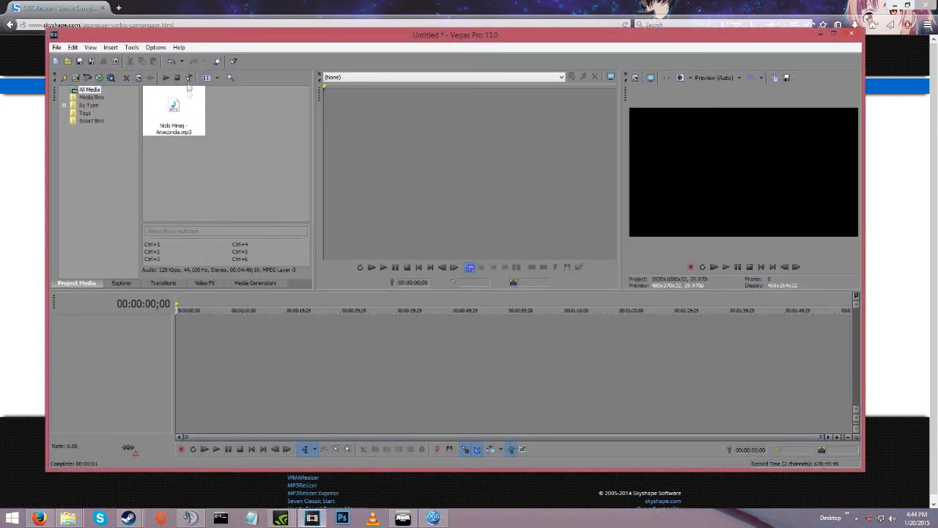
left_click(173, 110)
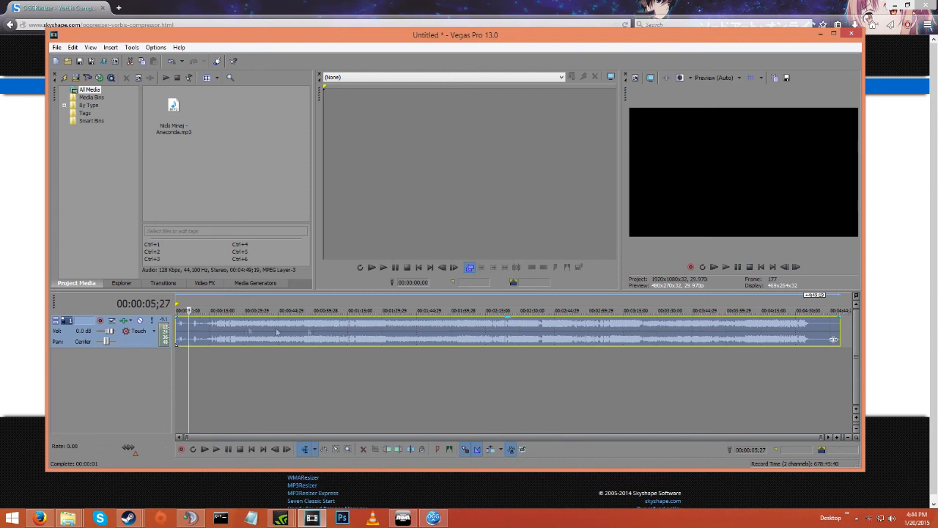
left_click(727, 267)
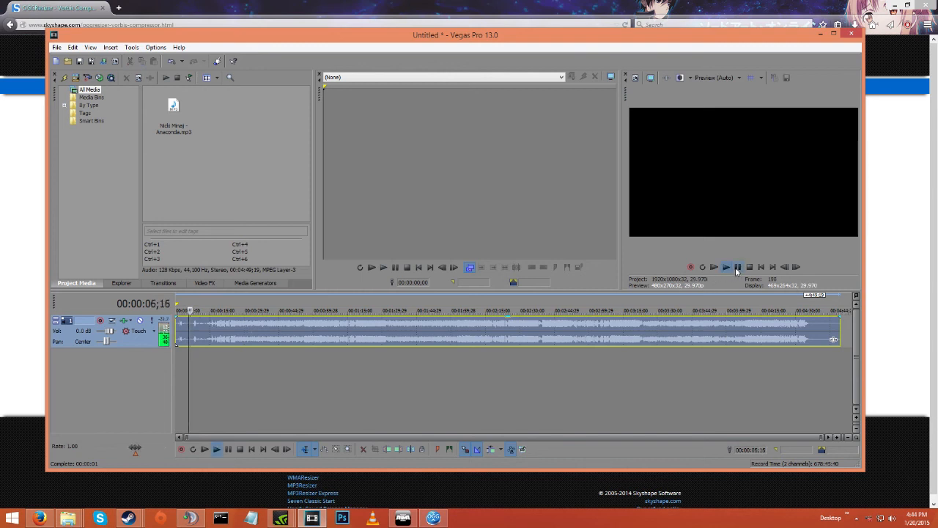
left_click(725, 266)
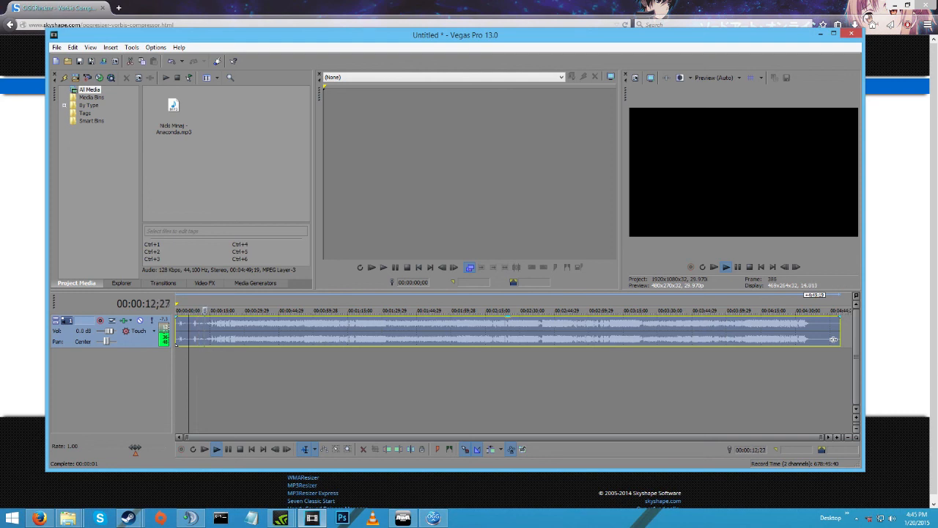
left_click(713, 267)
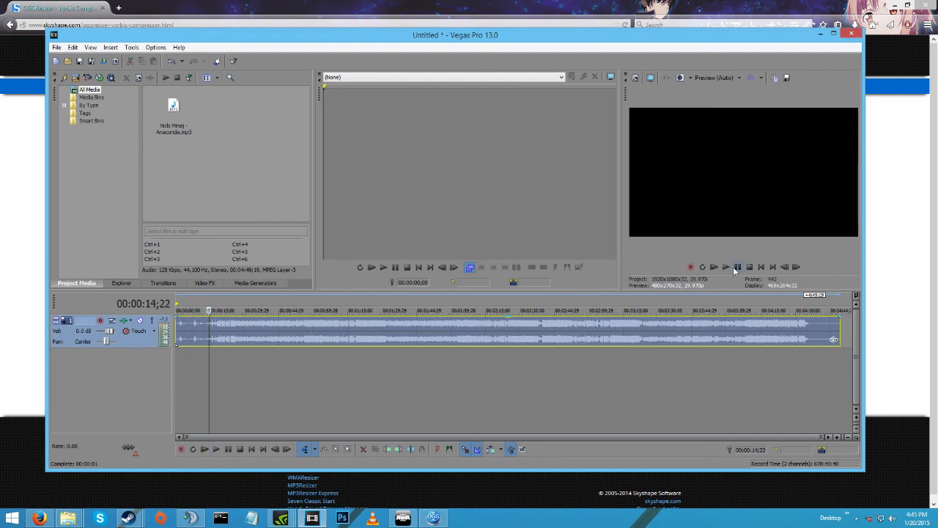
Step: Pause, resume and reposition playback to listen through the song
left_click(216, 448)
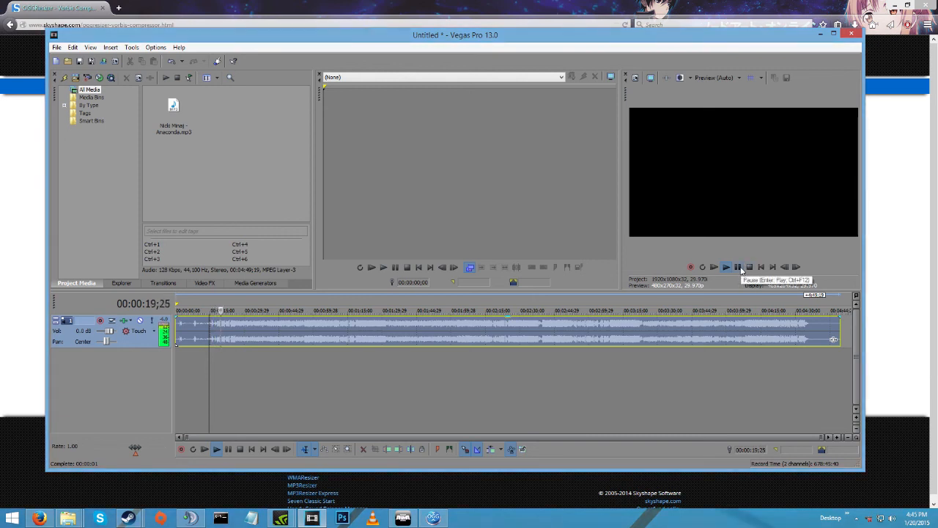
left_click(726, 267)
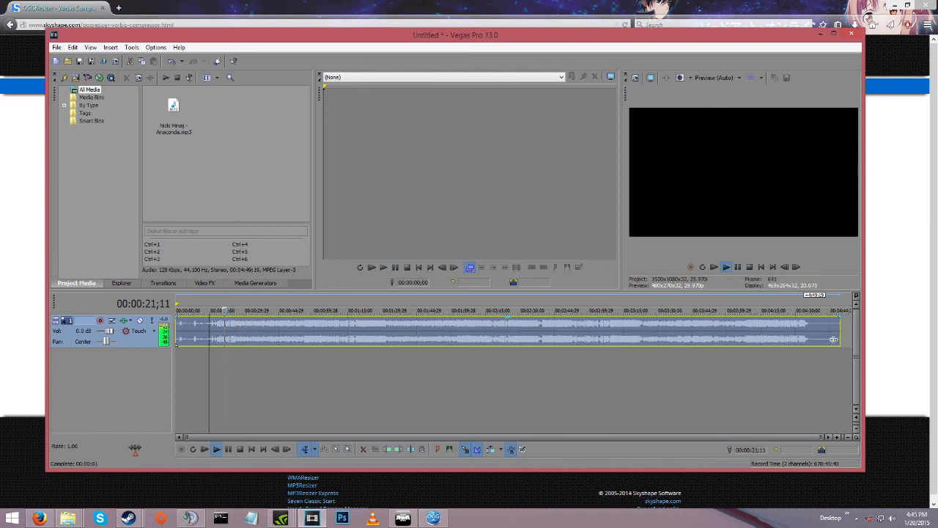
left_click(739, 266)
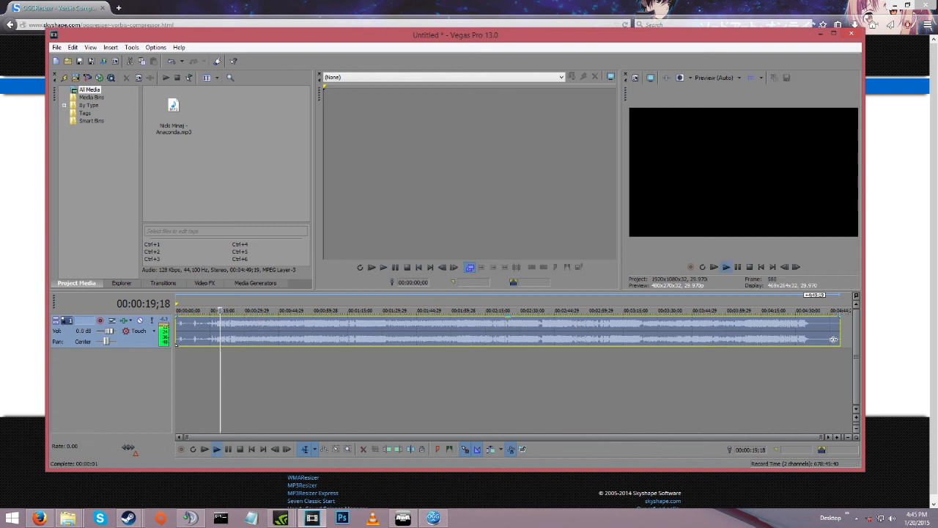
left_click(737, 267)
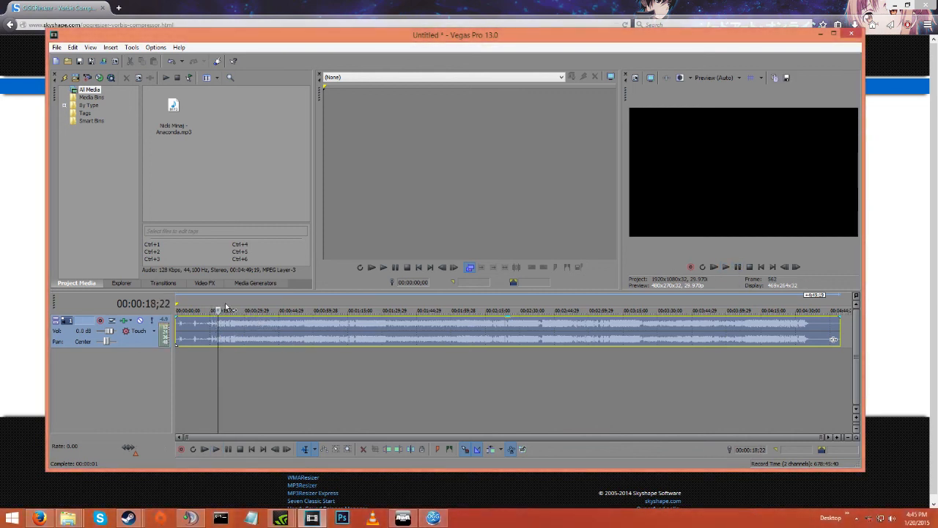
Step: Shorten the Anaconda audio event and replay the trimmed clip from the start
right_click(217, 330)
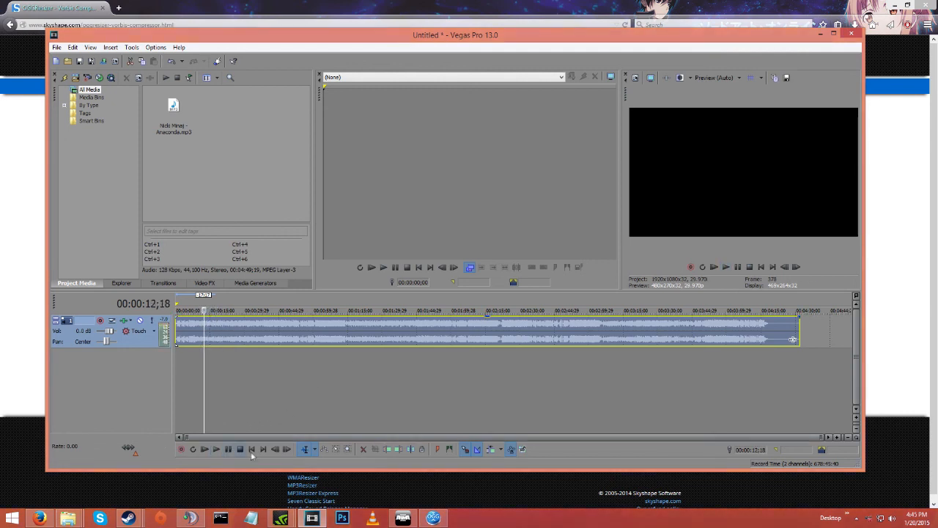
left_click(217, 449)
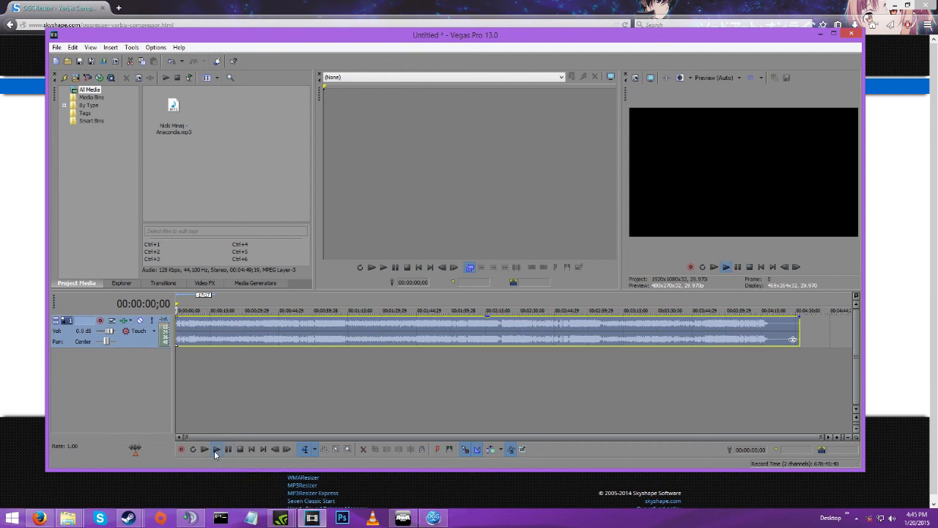
left_click(217, 449)
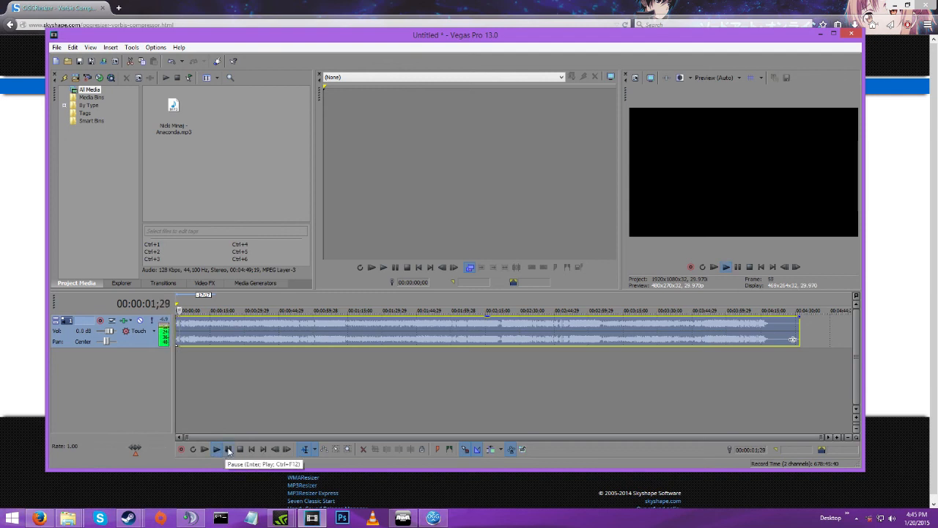
left_click(215, 448)
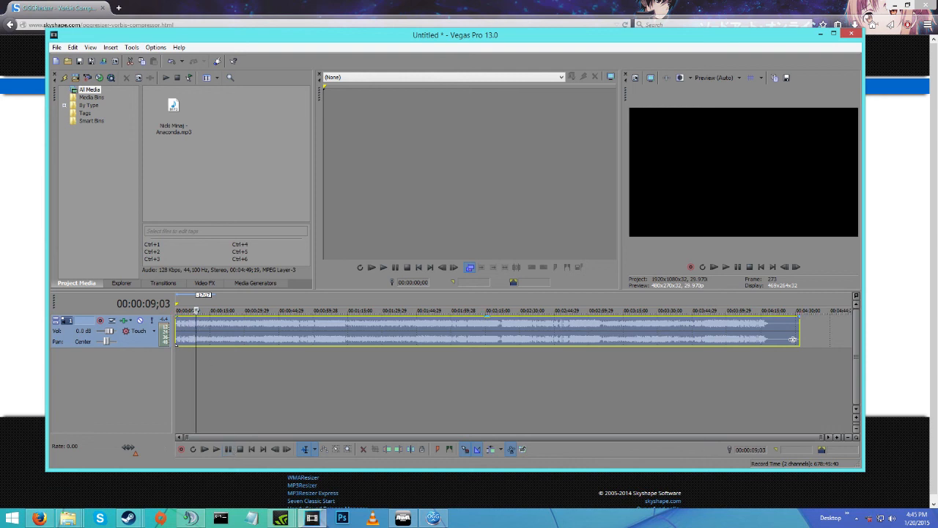
left_click(215, 448)
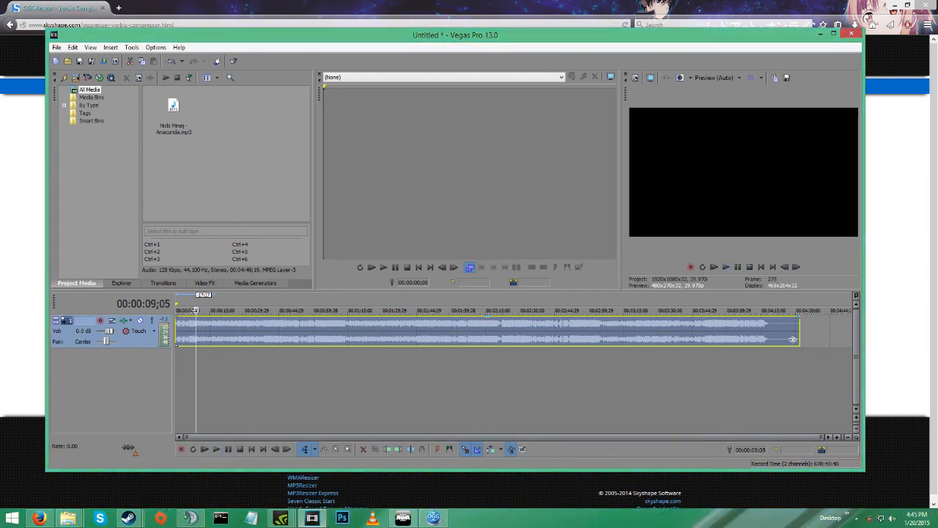
left_click(227, 449)
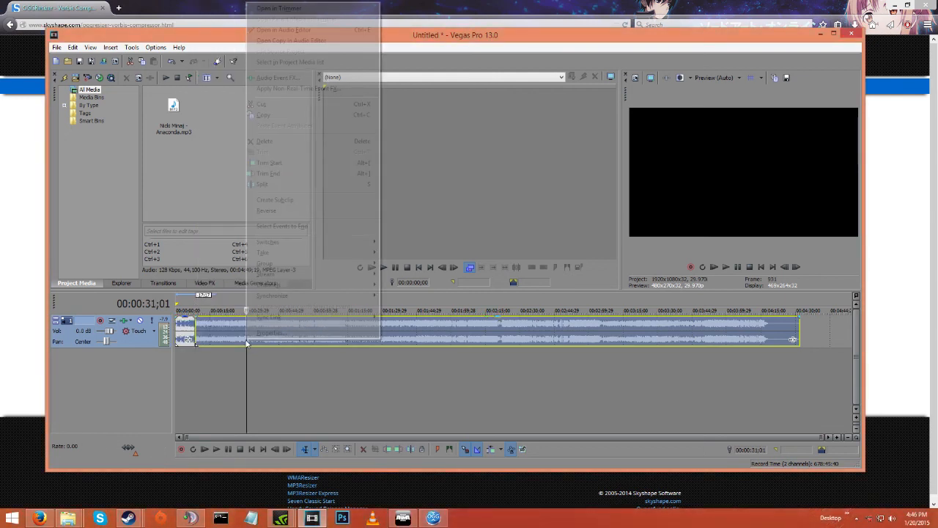
Step: Delete the rest of the song, leaving only the short opening snippet
left_click(264, 141)
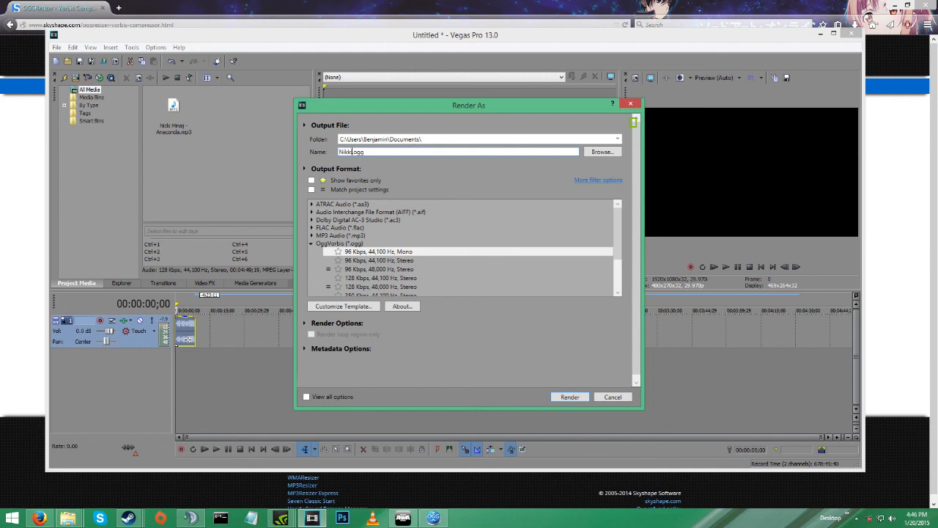
Step: Render the snippet as a 96 kbps mono OGG named Anaco and open its output folder
key("Backspace")
type("cki Minaj")
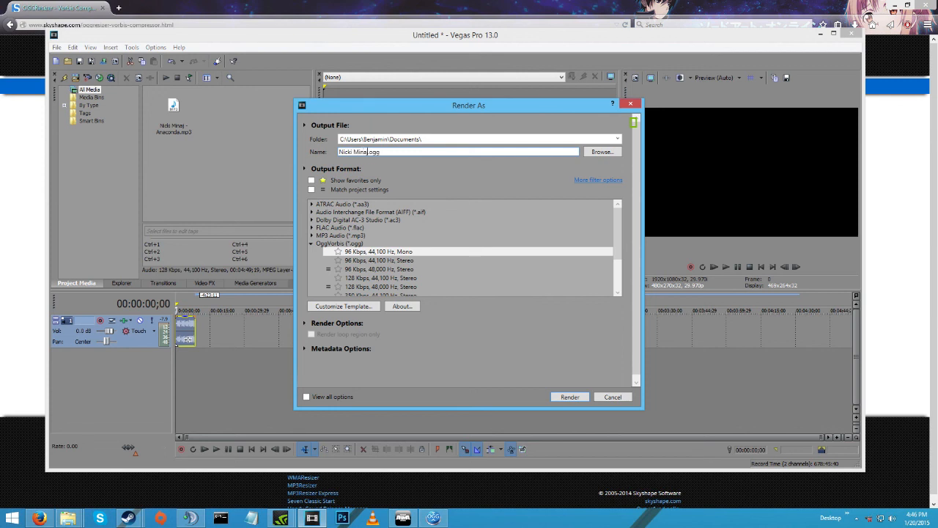
type("Anaconda")
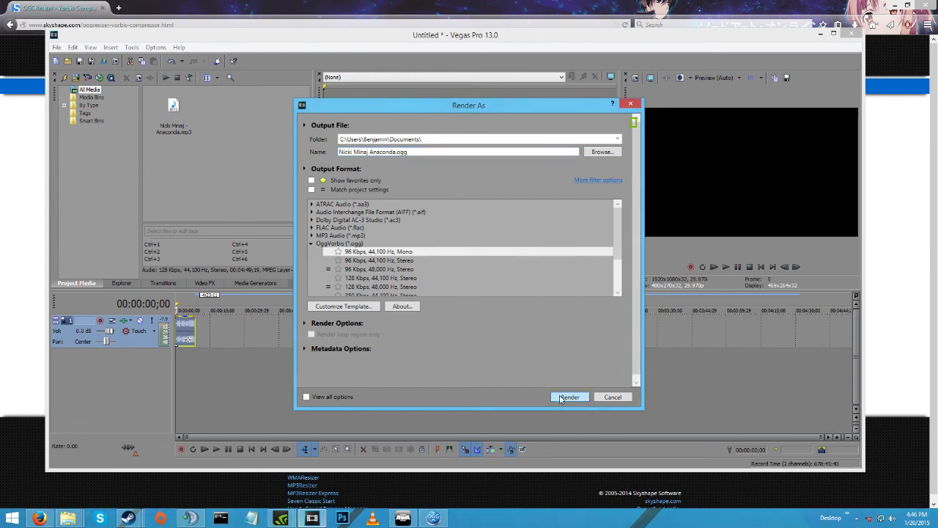
left_click(569, 396)
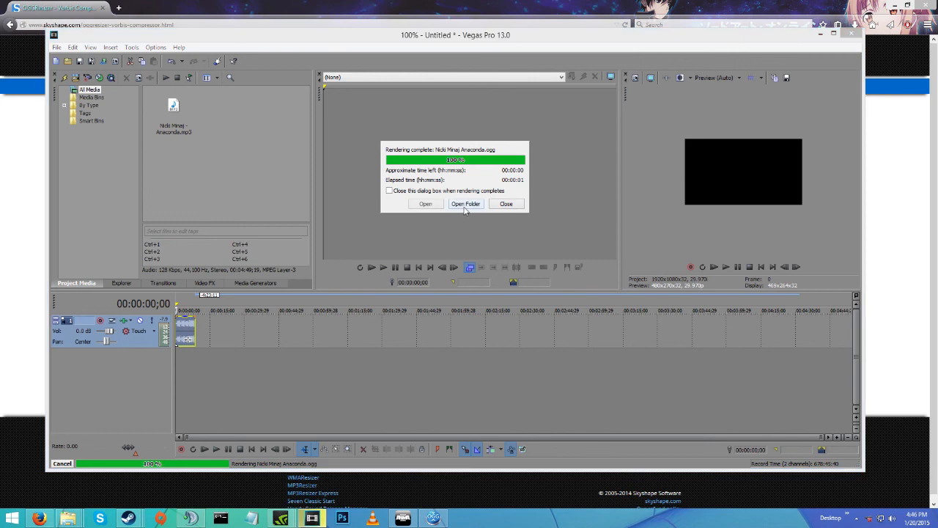
left_click(466, 204)
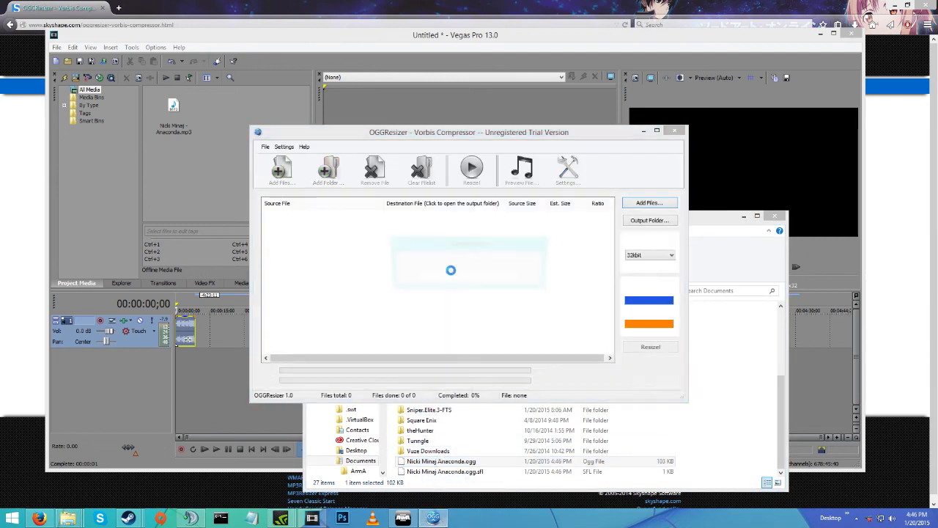
Step: Queue the rendered Anaconda OGG, set My OGG as output folder and resize it
left_click(282, 170)
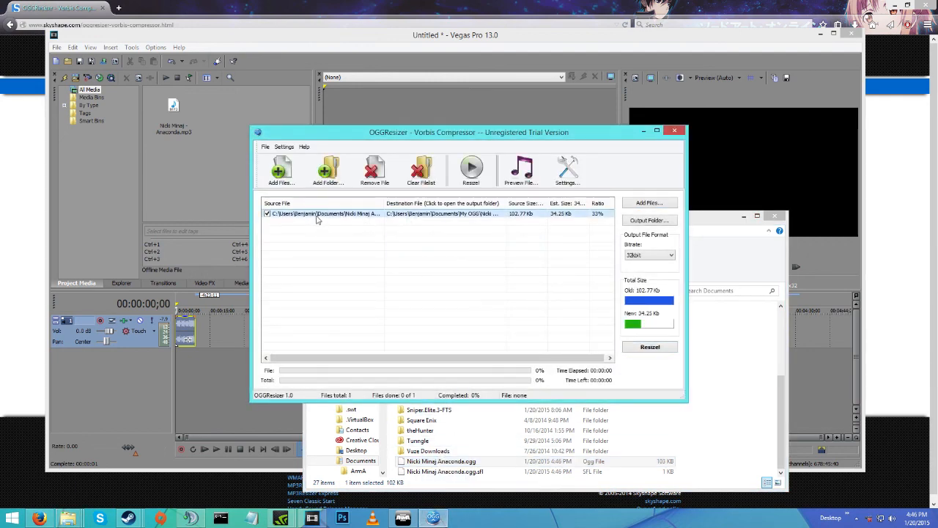
mouse_move(646, 296)
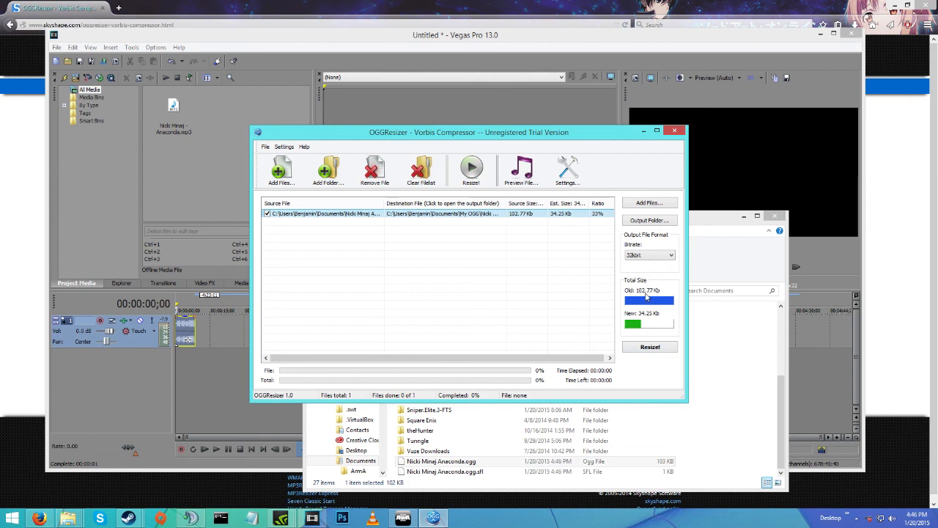
mouse_move(656, 324)
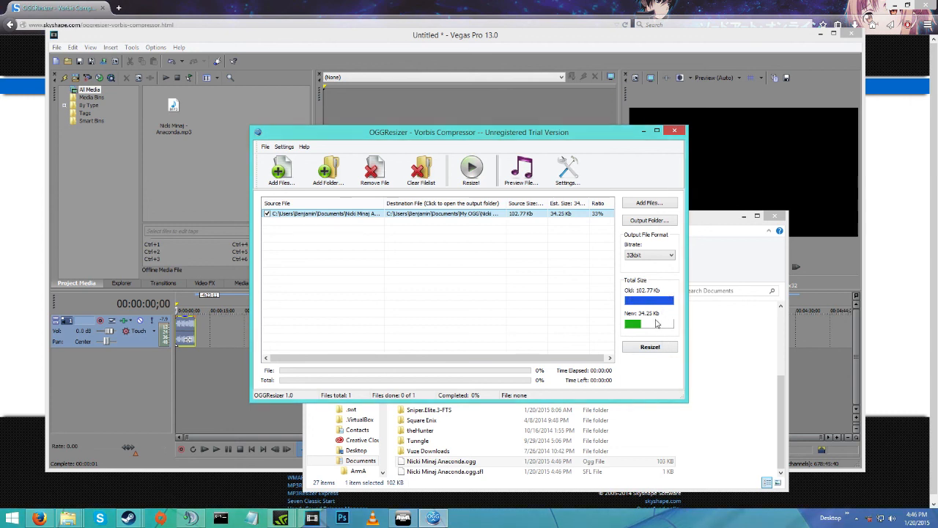
mouse_move(663, 261)
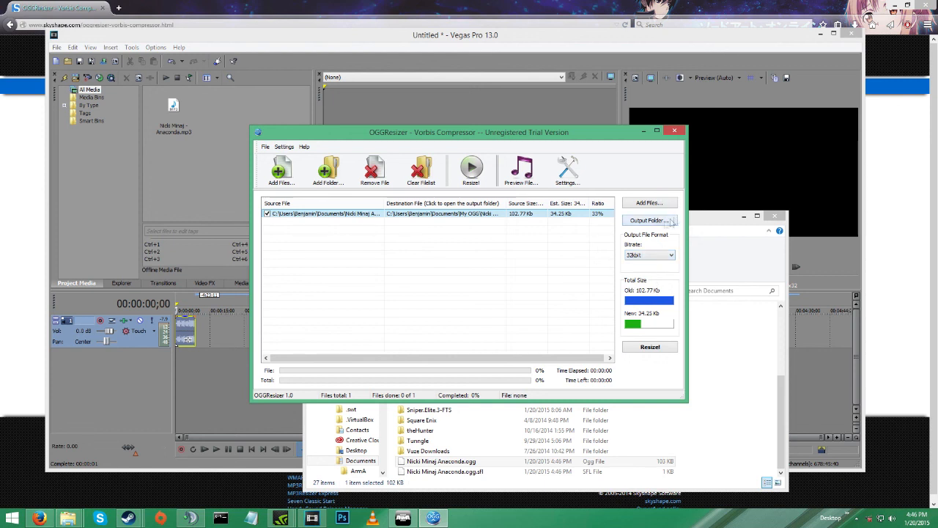
left_click(648, 220)
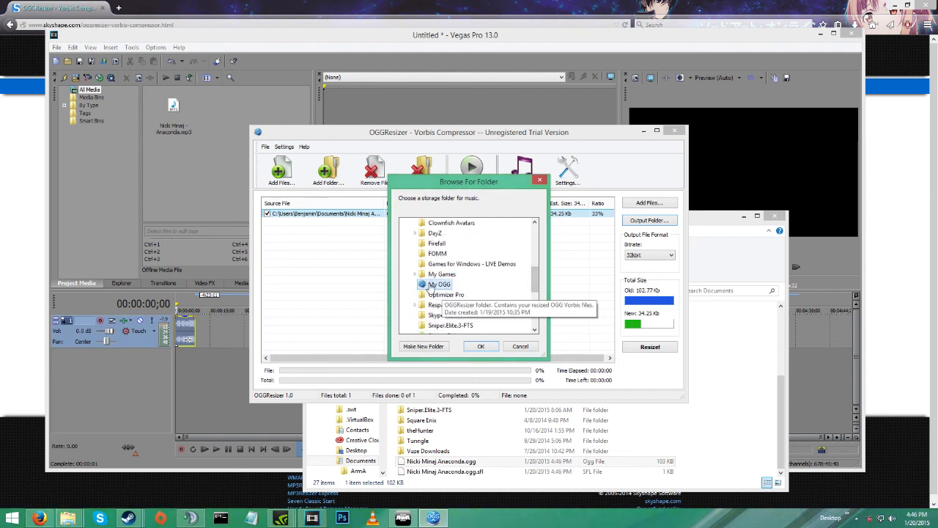
left_click(481, 346)
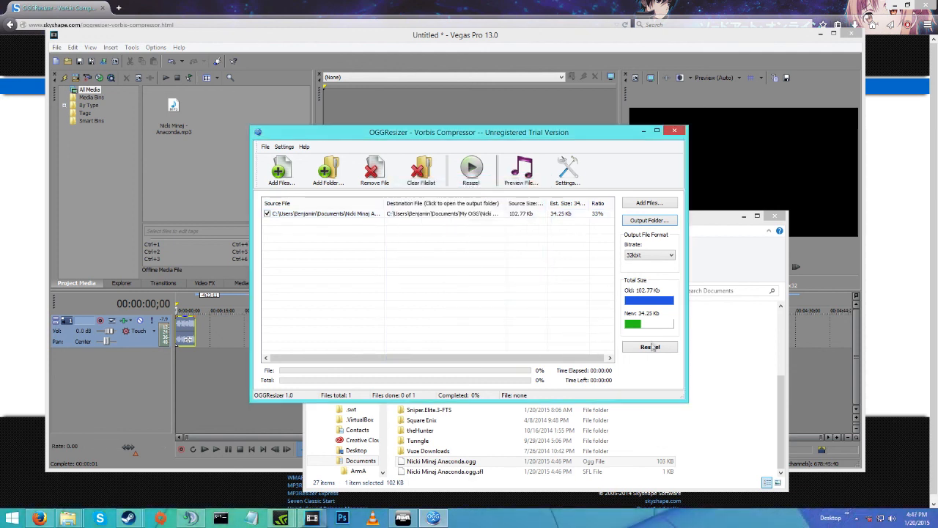
left_click(650, 346)
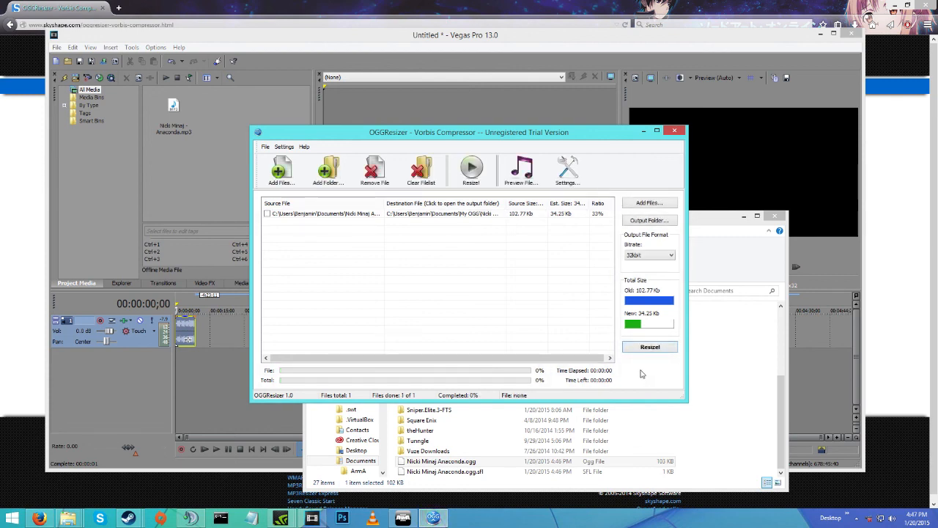
mouse_move(68, 519)
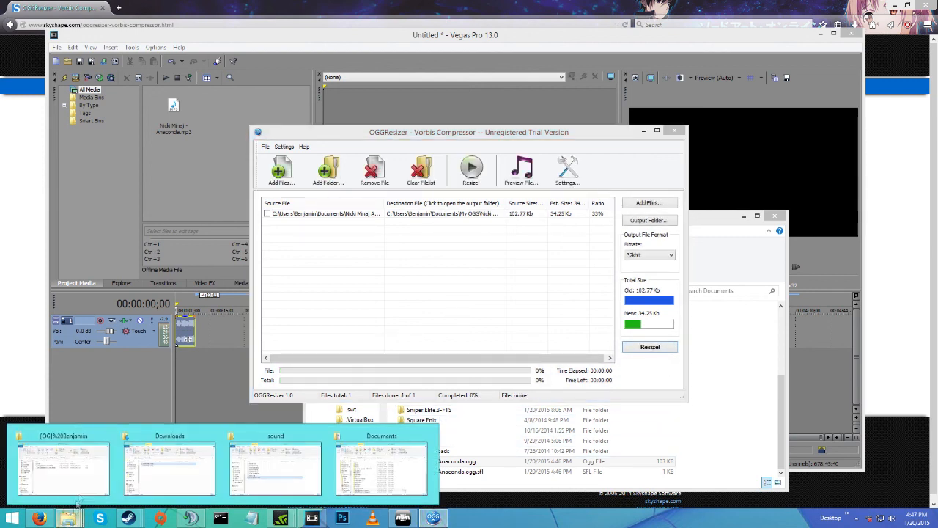
Step: Navigate from Documents through Arma 3 - Other Profiles into the profile's sound folder
left_click(275, 467)
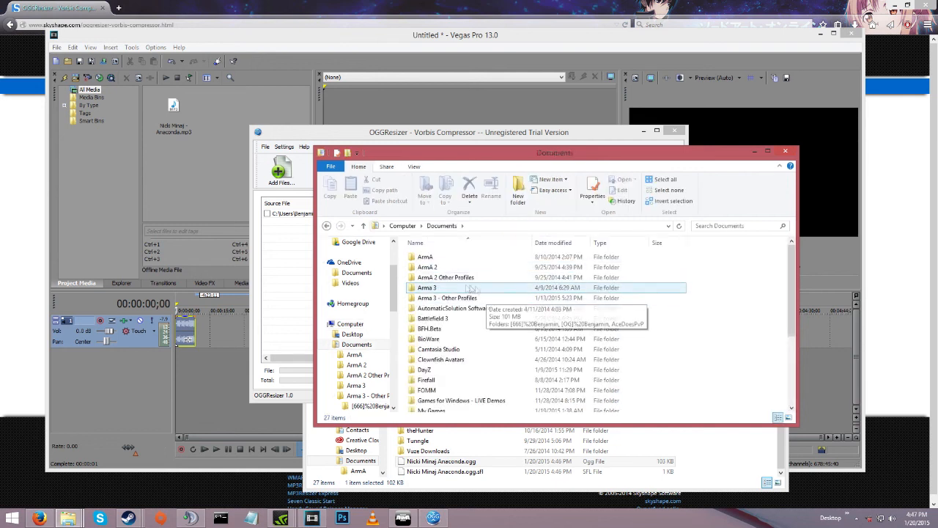
double_click(449, 297)
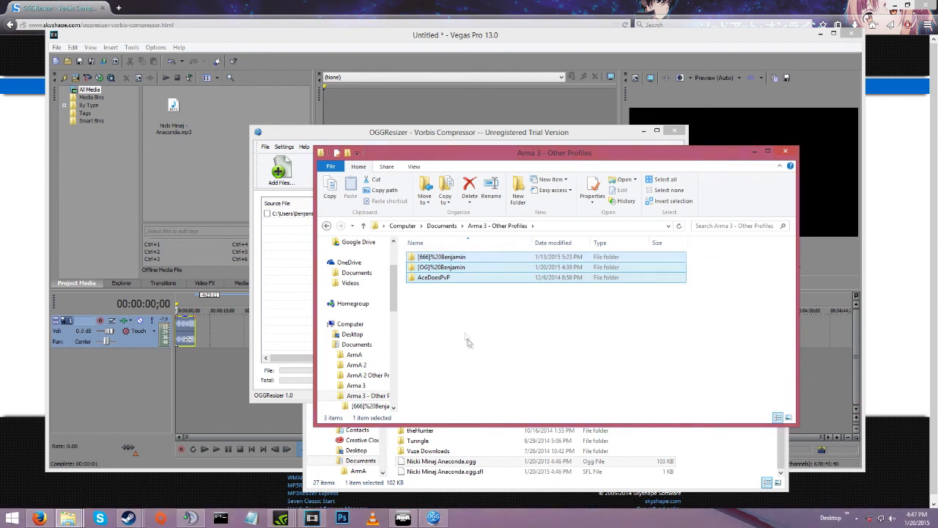
double_click(442, 267)
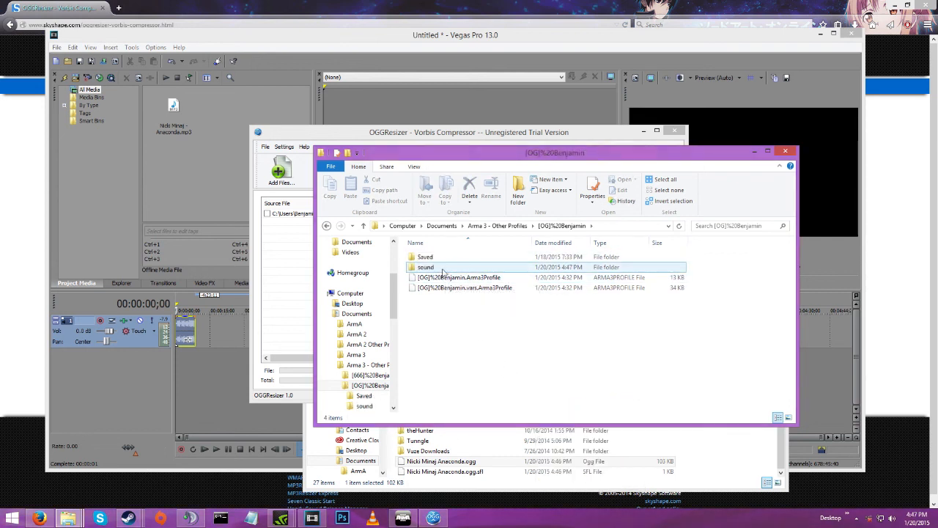
double_click(426, 266)
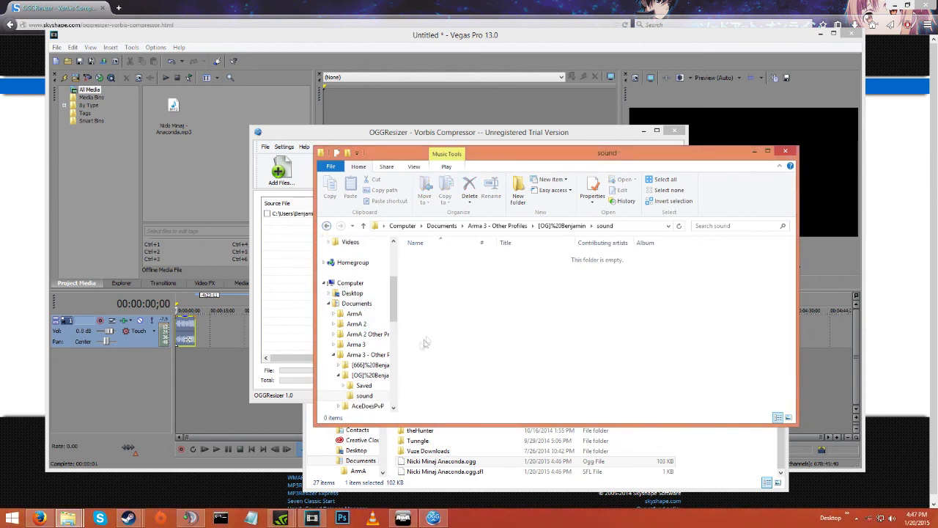
right_click(68, 518)
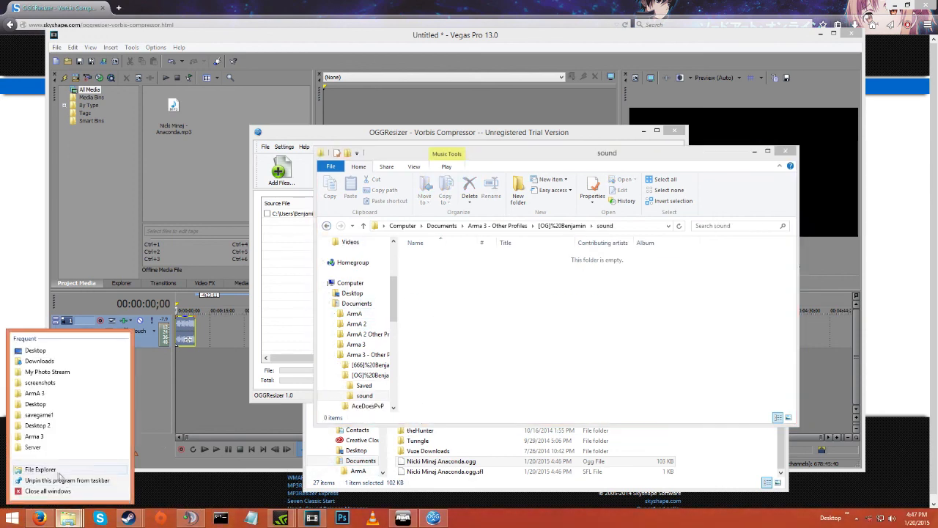
Step: In a new Explorer window open My OGG and start renaming the compressed Anaconda OGG
left_click(41, 469)
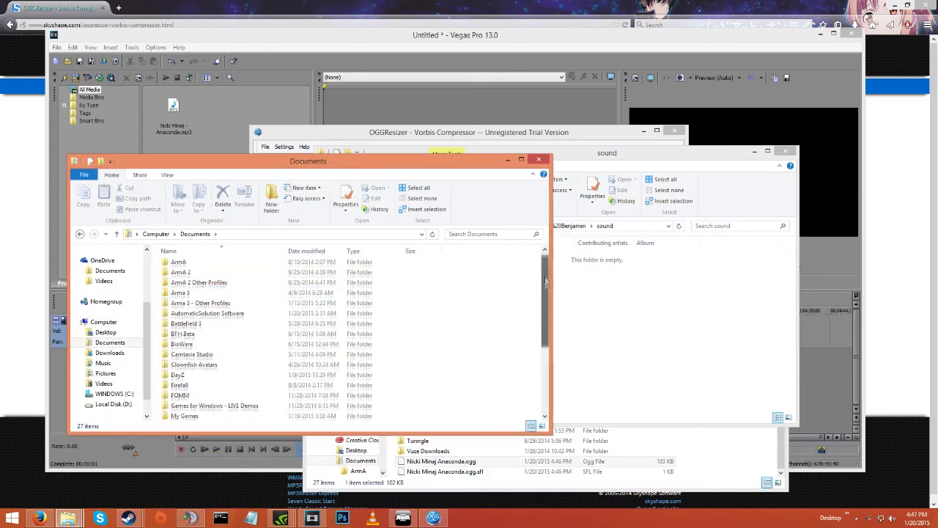
scroll("down", 3)
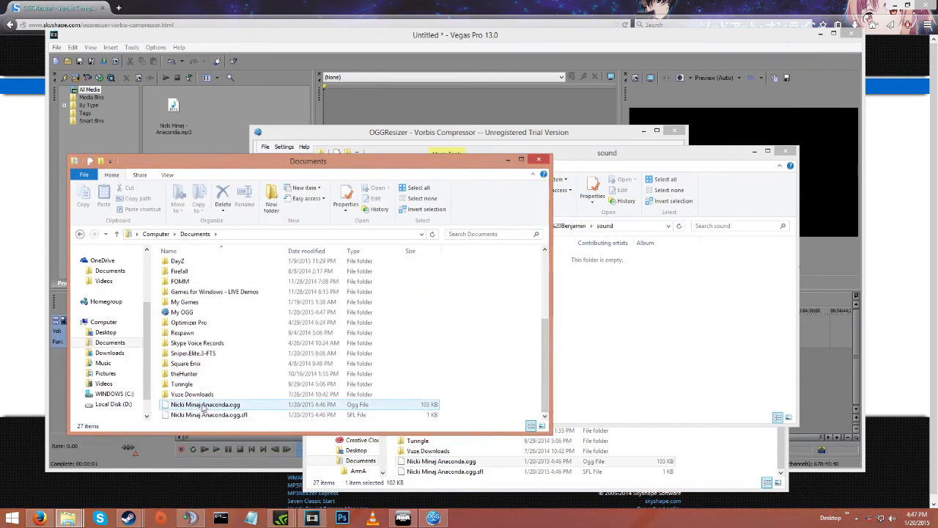
double_click(182, 311)
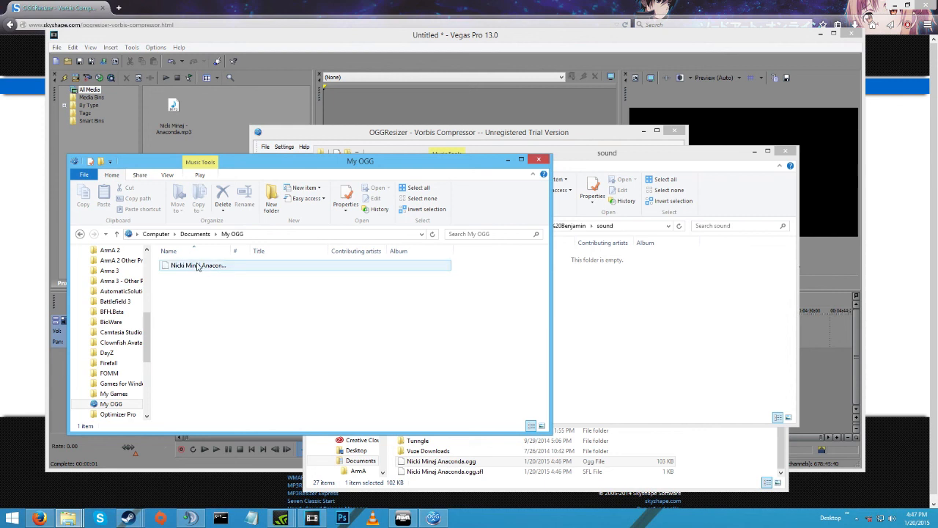
right_click(198, 265)
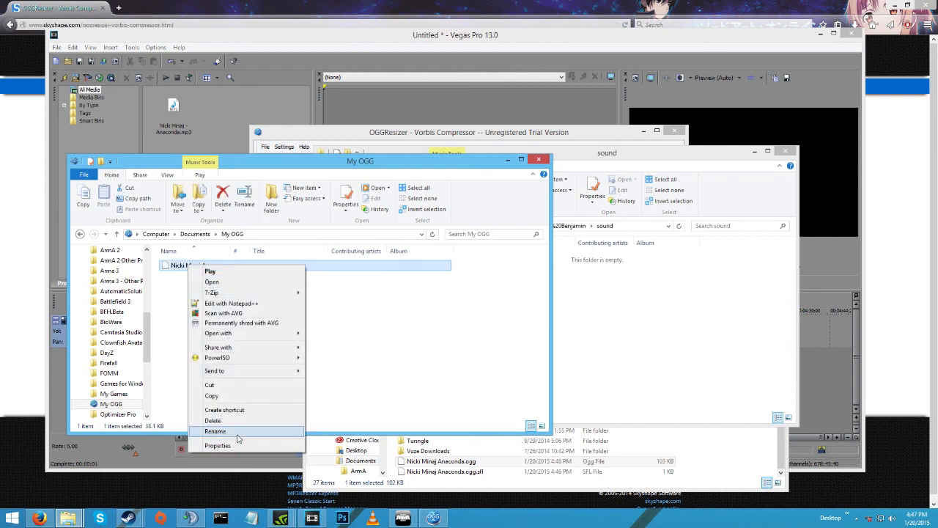
left_click(215, 431)
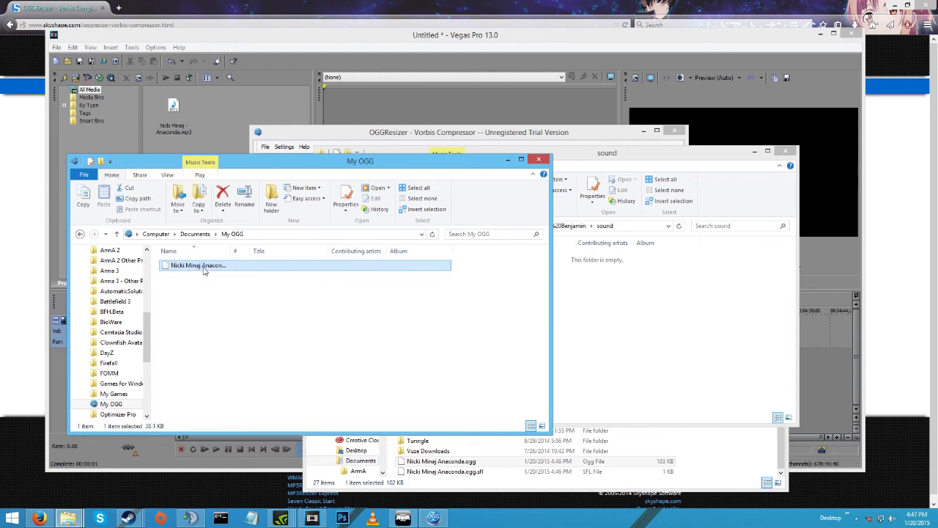
double_click(198, 263)
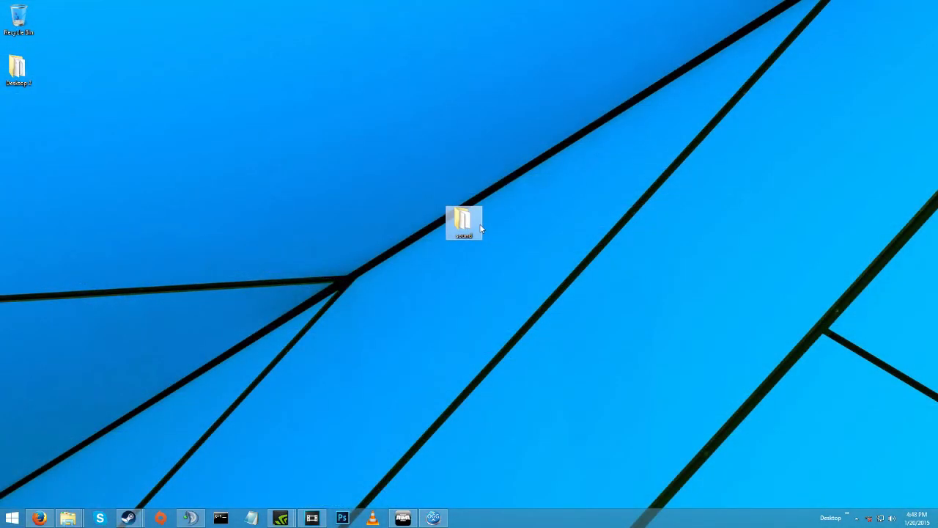
Step: Launch Arma 3 from the desktop
double_click(463, 220)
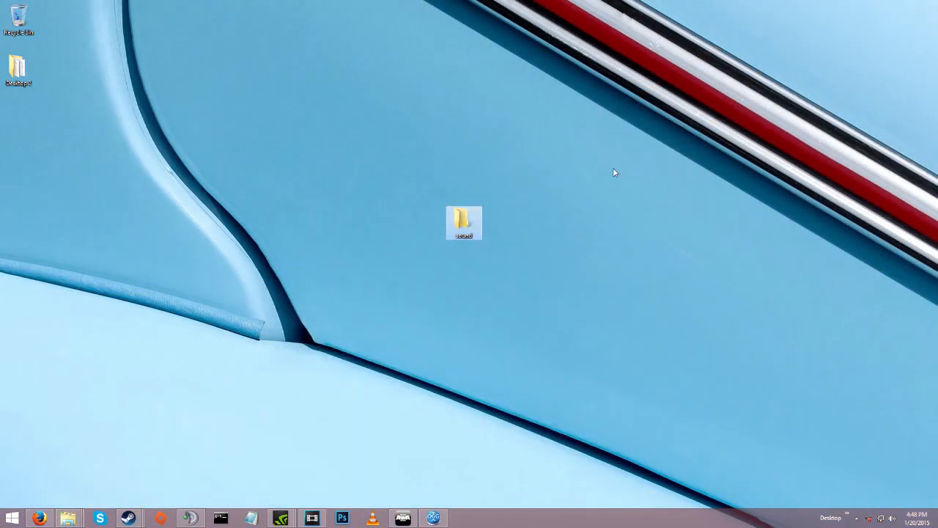
mouse_move(228, 267)
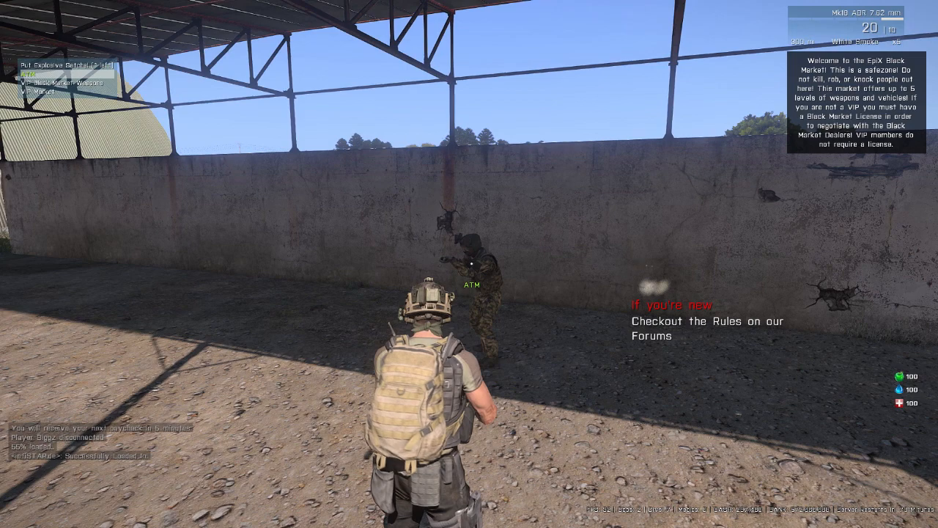
Step: Withdraw $999,999 from the ATM bank account and close the menu
left_click(29, 75)
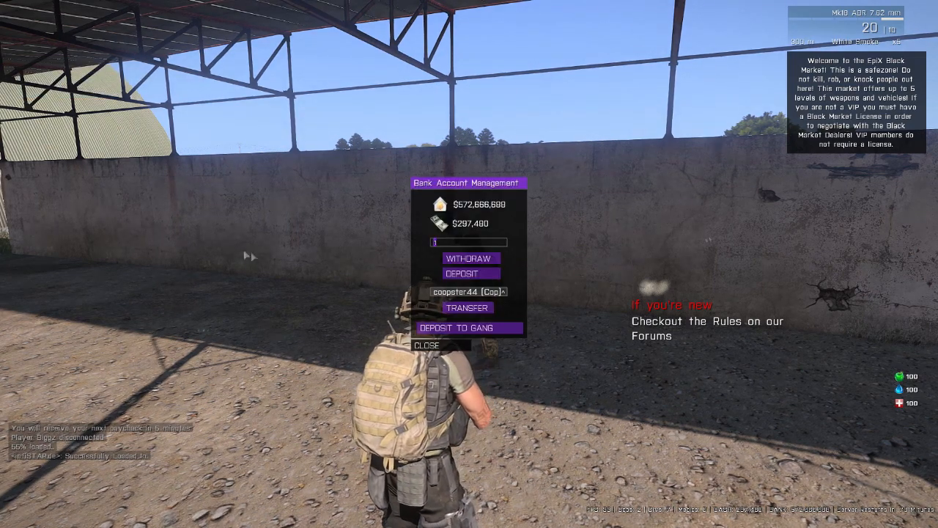
left_click(469, 258)
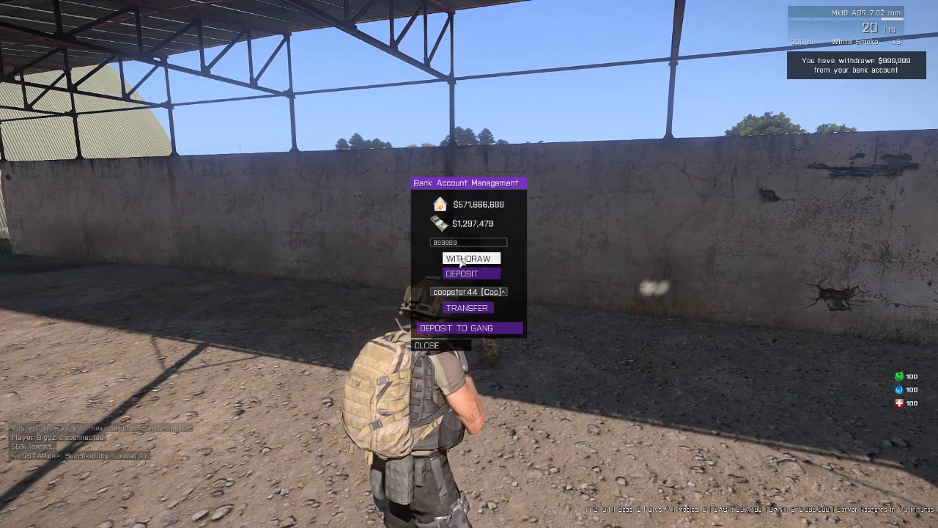
left_click(428, 345)
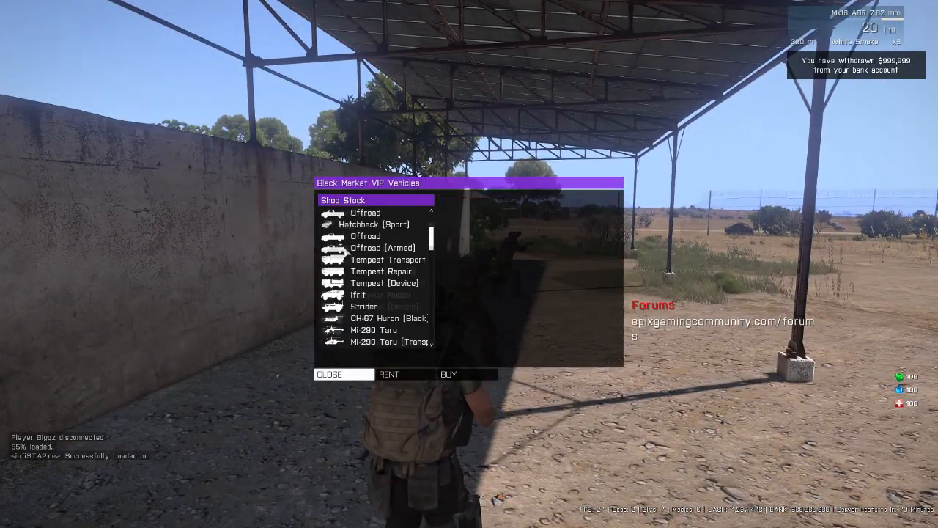
Step: Select the Strider HMG in the VIP vehicle shop and buy it
scroll("up", 3)
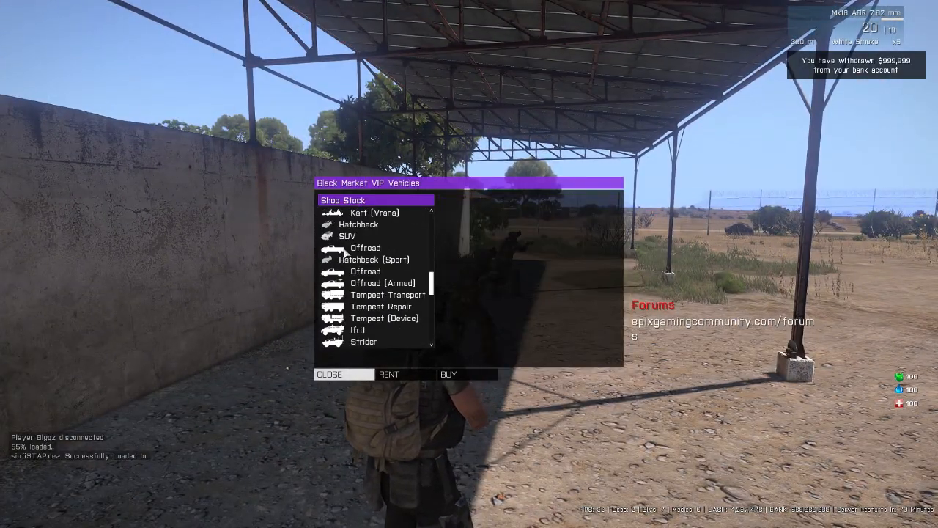
scroll("down", 3)
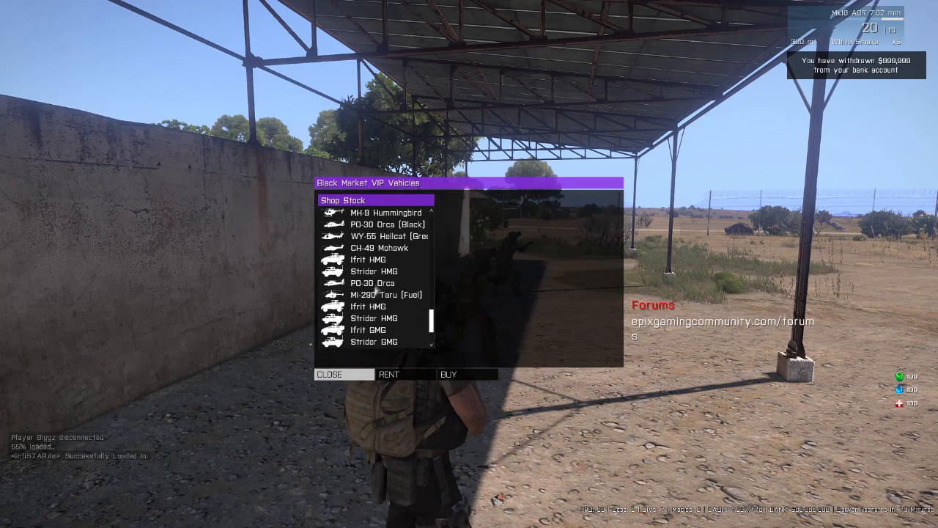
left_click(375, 318)
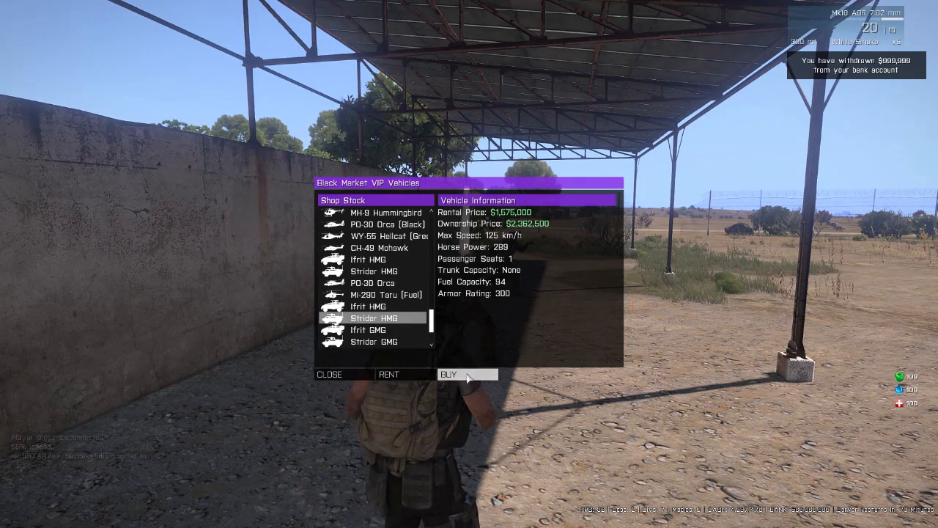
left_click(466, 374)
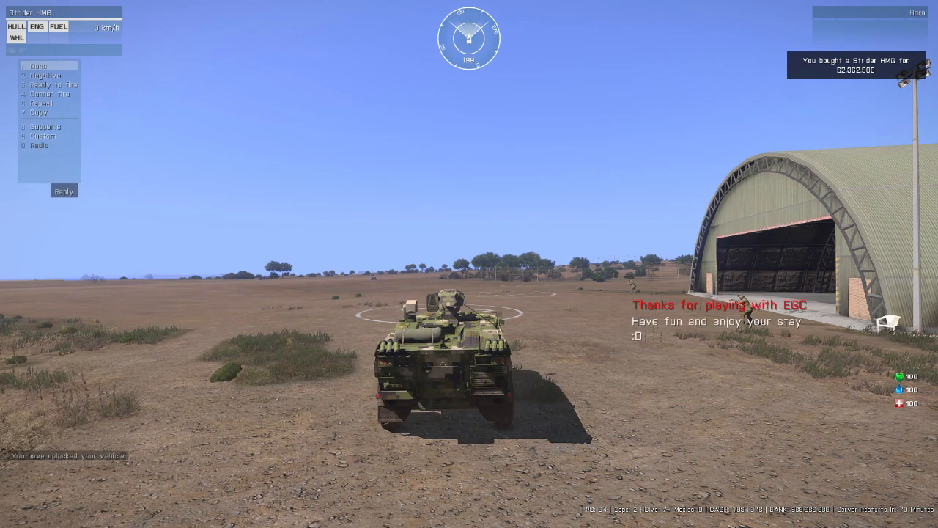
Step: Play the custom Anaconda sound over vehicle chat from inside the Strider
left_click(41, 136)
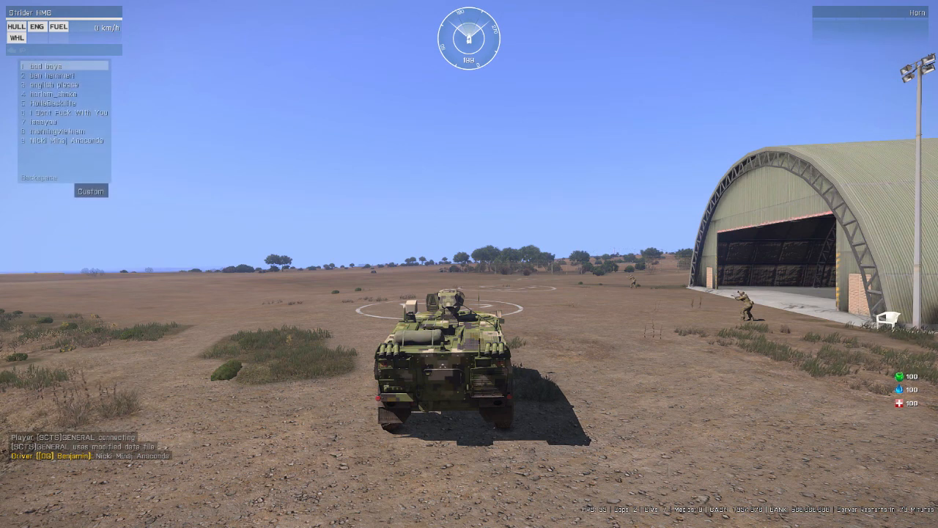
left_click(64, 111)
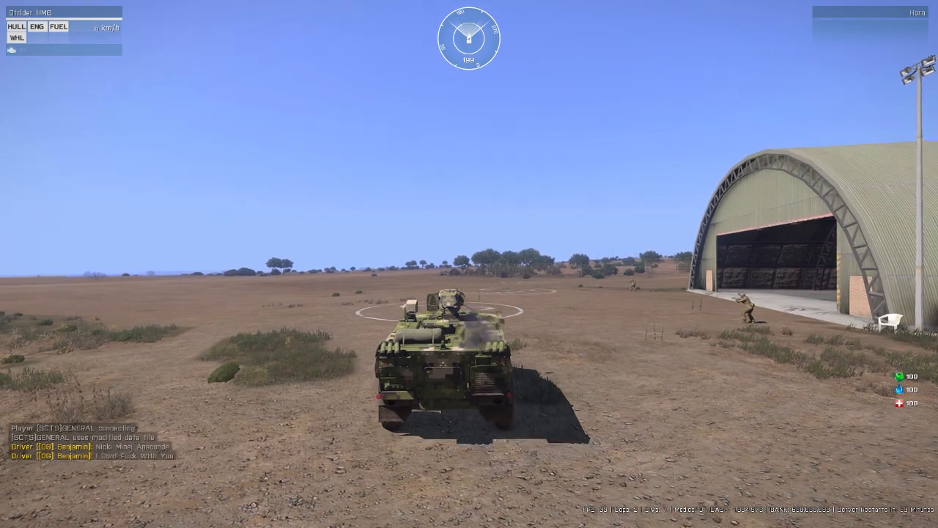